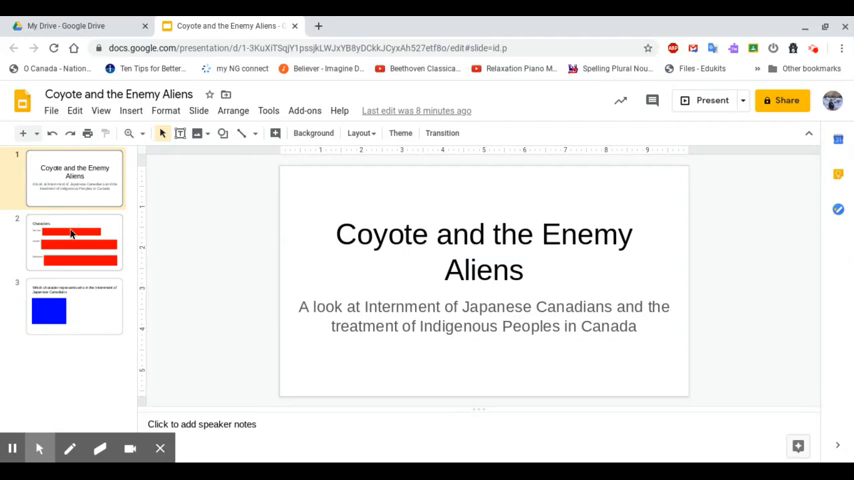
# Step: Select the red bar hiding the Narrator description on the Characters slide
pyautogui.click(72, 236)
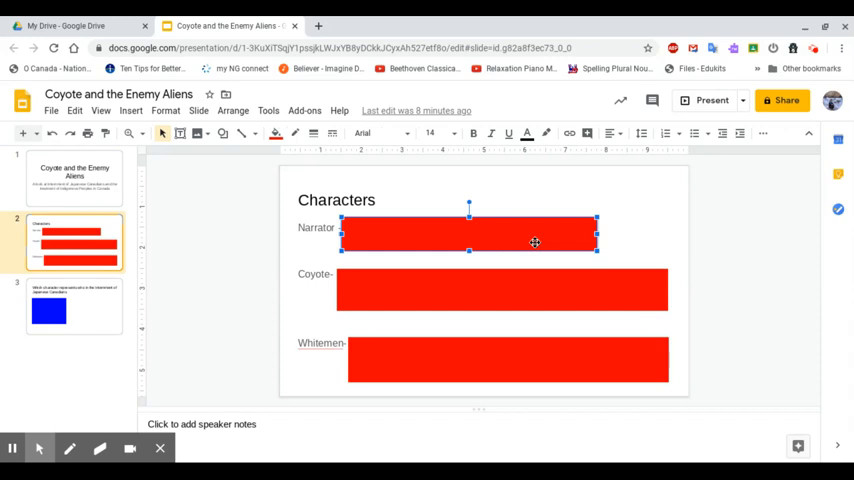
# Step: Enter the Narrator description: childish, no ideas their own, don't question anything
pyautogui.write("childish, no ideas their own, don't question anything")
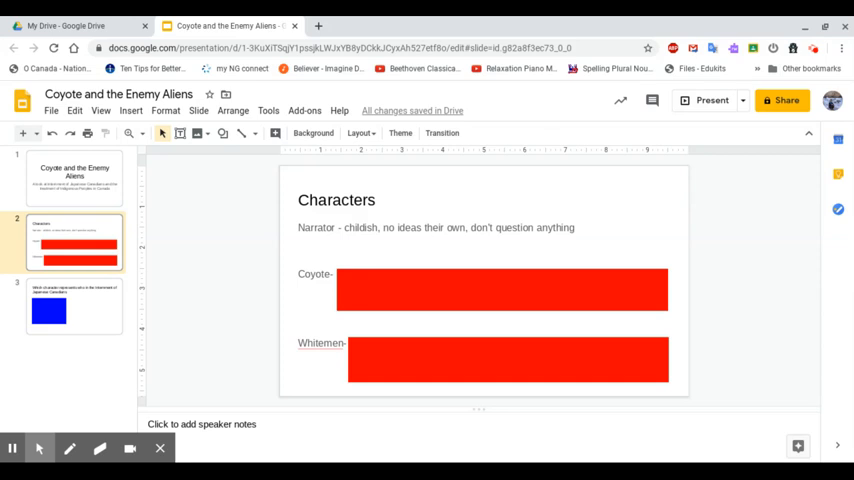
pyautogui.moveTo(592, 298)
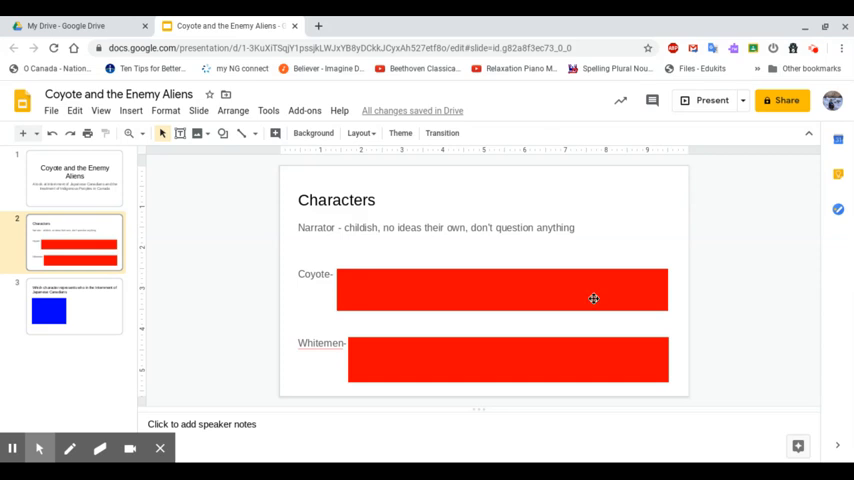
# Step: Enter Coyote's description: we learn by his mistakes, ignorant, can't tell right from wrong, selfish
pyautogui.write("usually we learn by their example of mistakes, ignorant, can't distinguish right from wrong, selfish, trusts the wrong people")
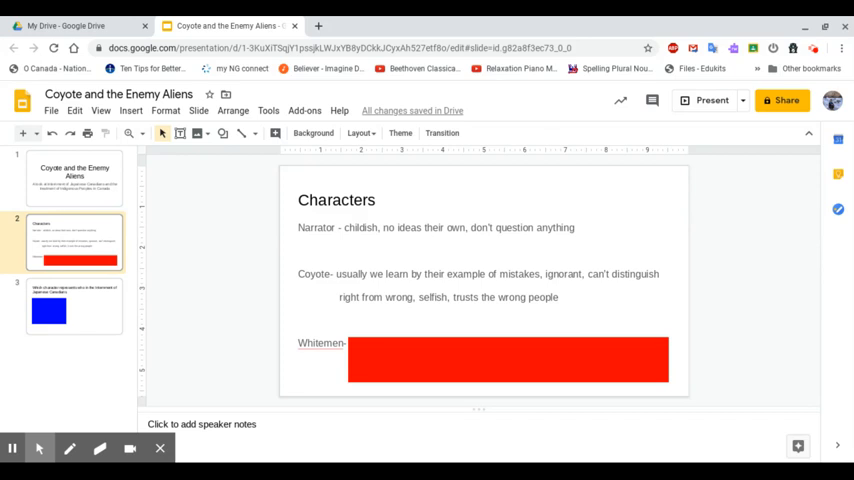
pyautogui.moveTo(602, 352)
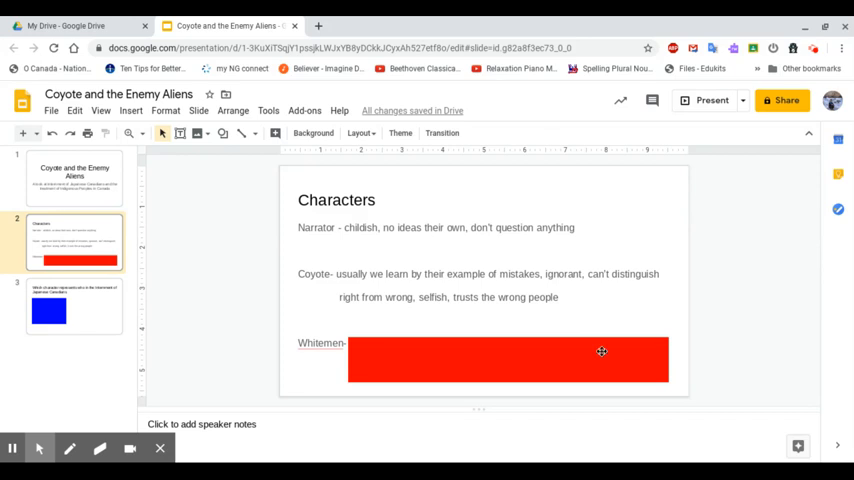
# Step: Select the red bar hiding the Whitemen description
pyautogui.click(600, 352)
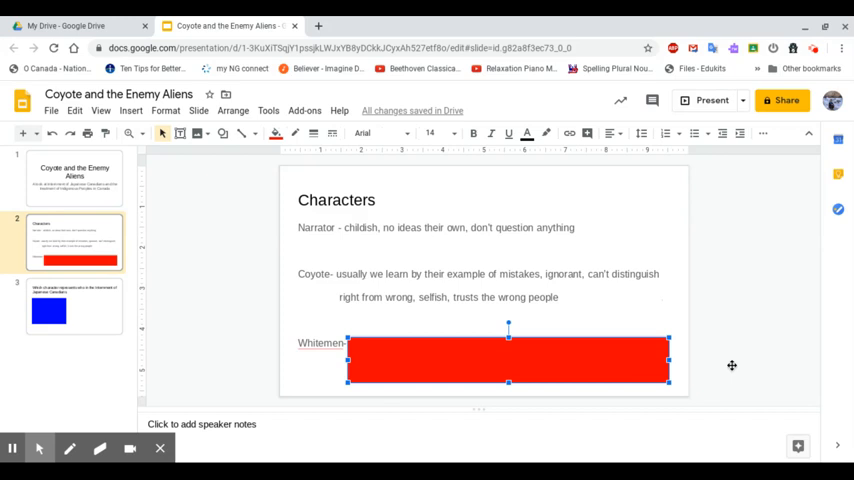
pyautogui.moveTo(840, 376)
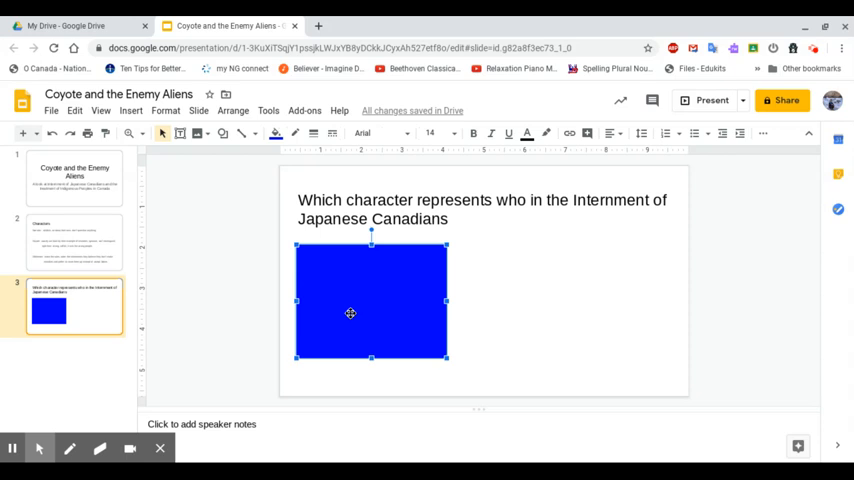
pyautogui.moveTo(378, 196)
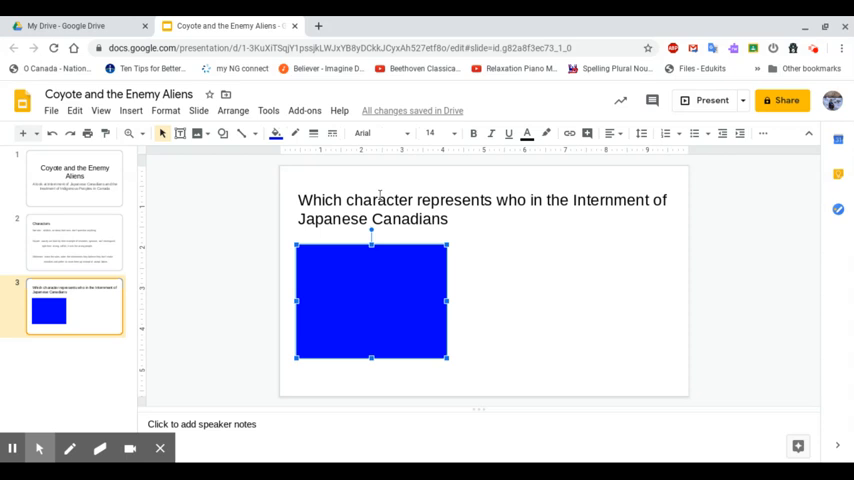
# Step: Shrink the blue box and reveal 'Government of Canada' as the first internment answer
pyautogui.click(376, 276)
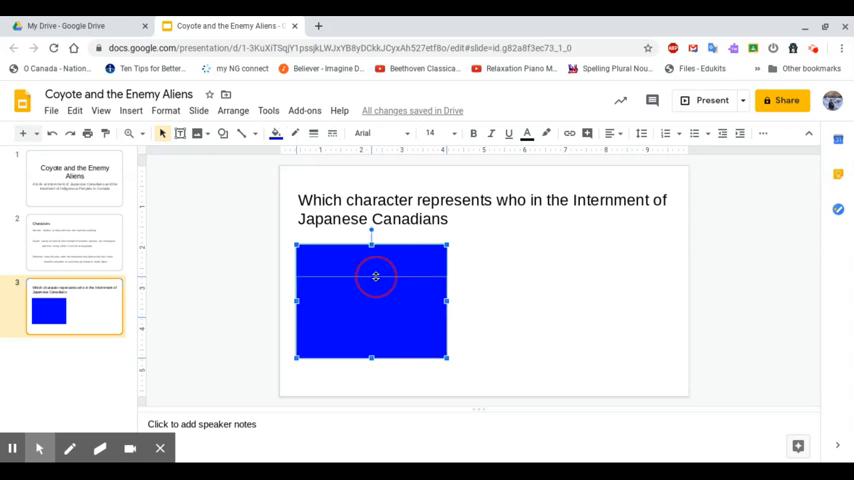
pyautogui.write('Government of Canada')
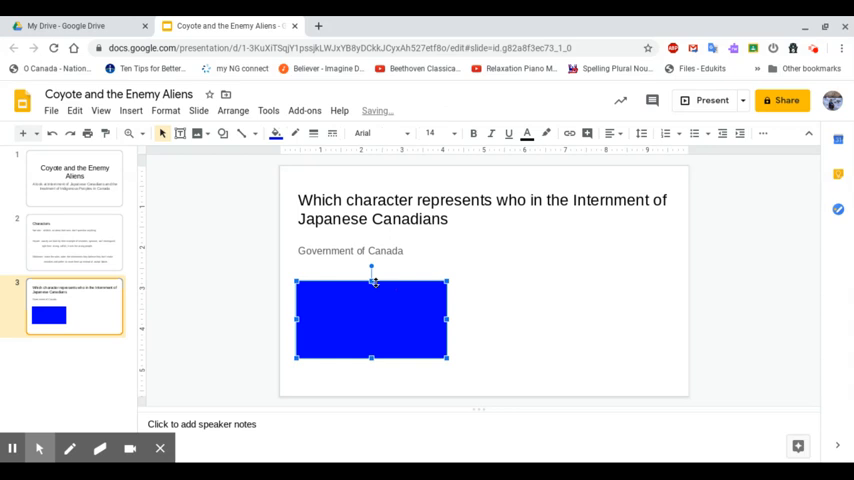